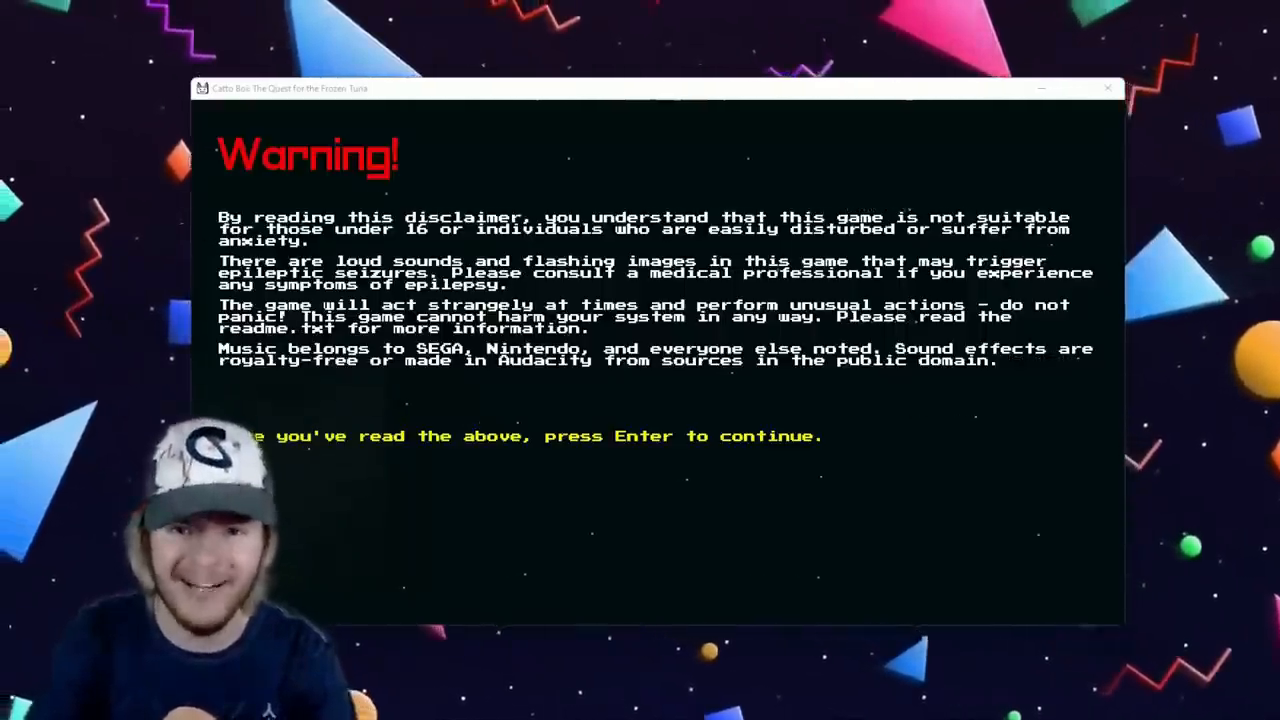
Accept the warning with Enter and advance Catto Boi's opening dialogue into the village.
key(enter)
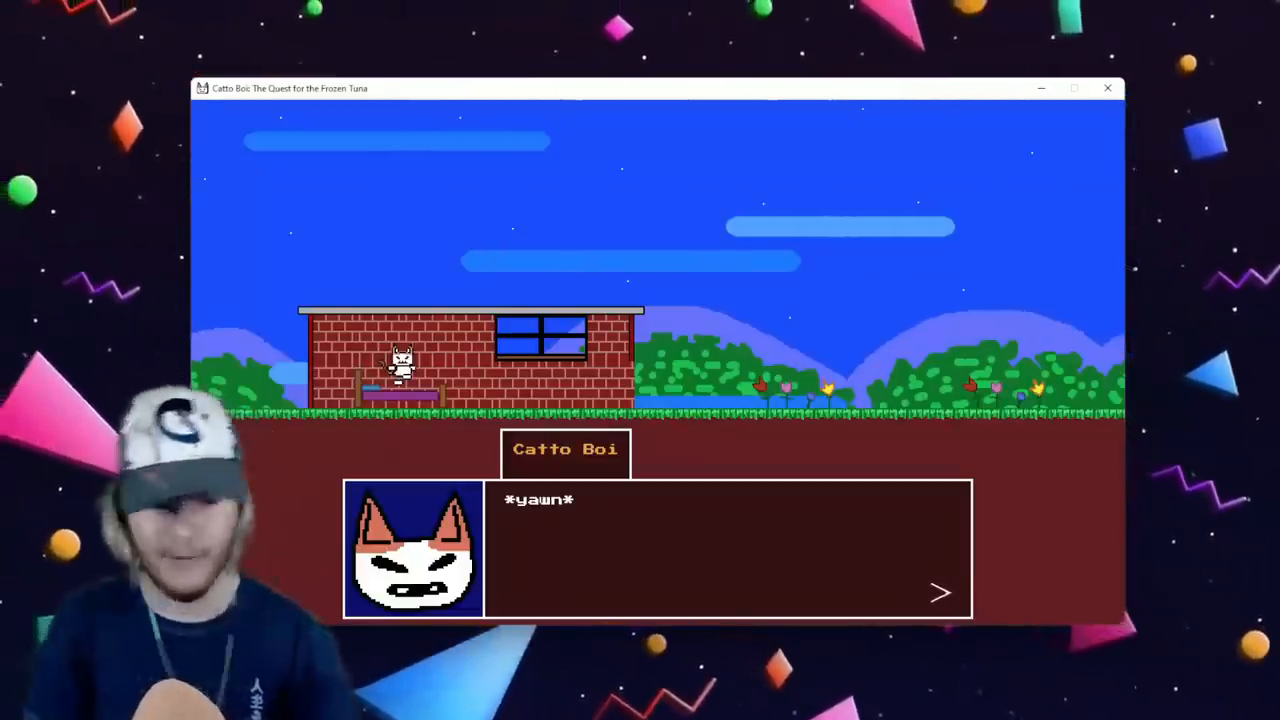
click(940, 592)
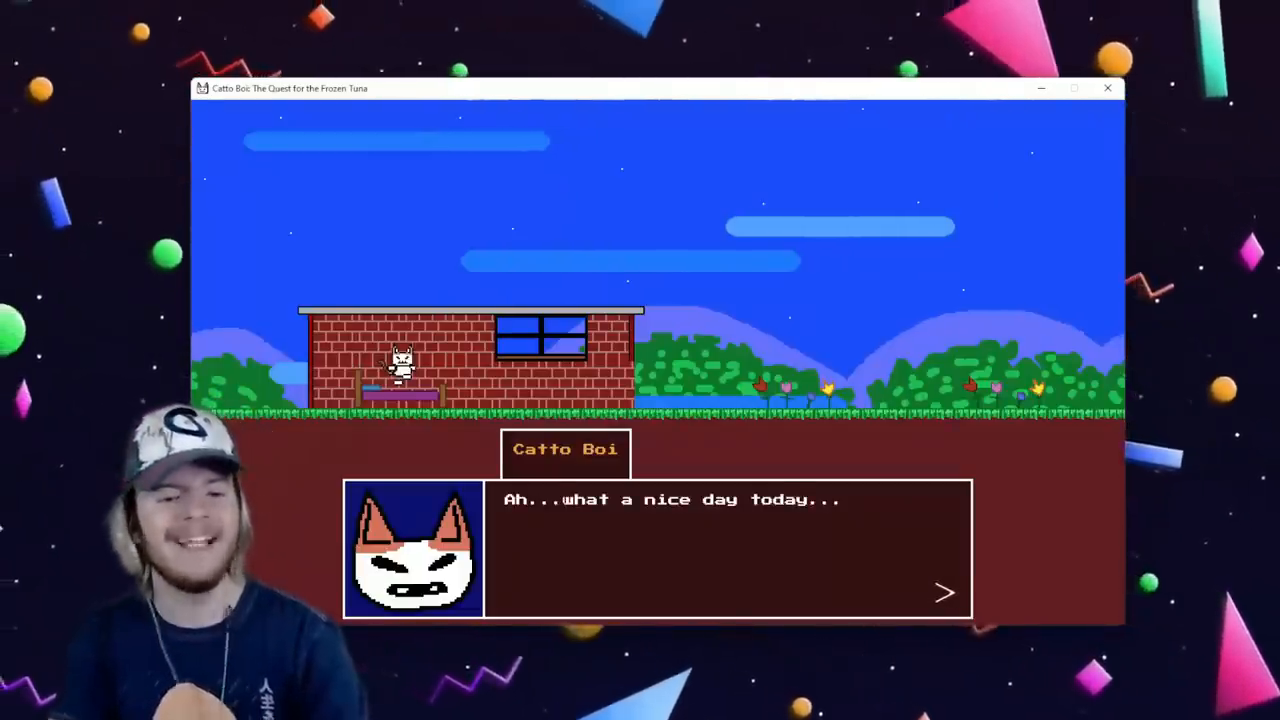
click(940, 592)
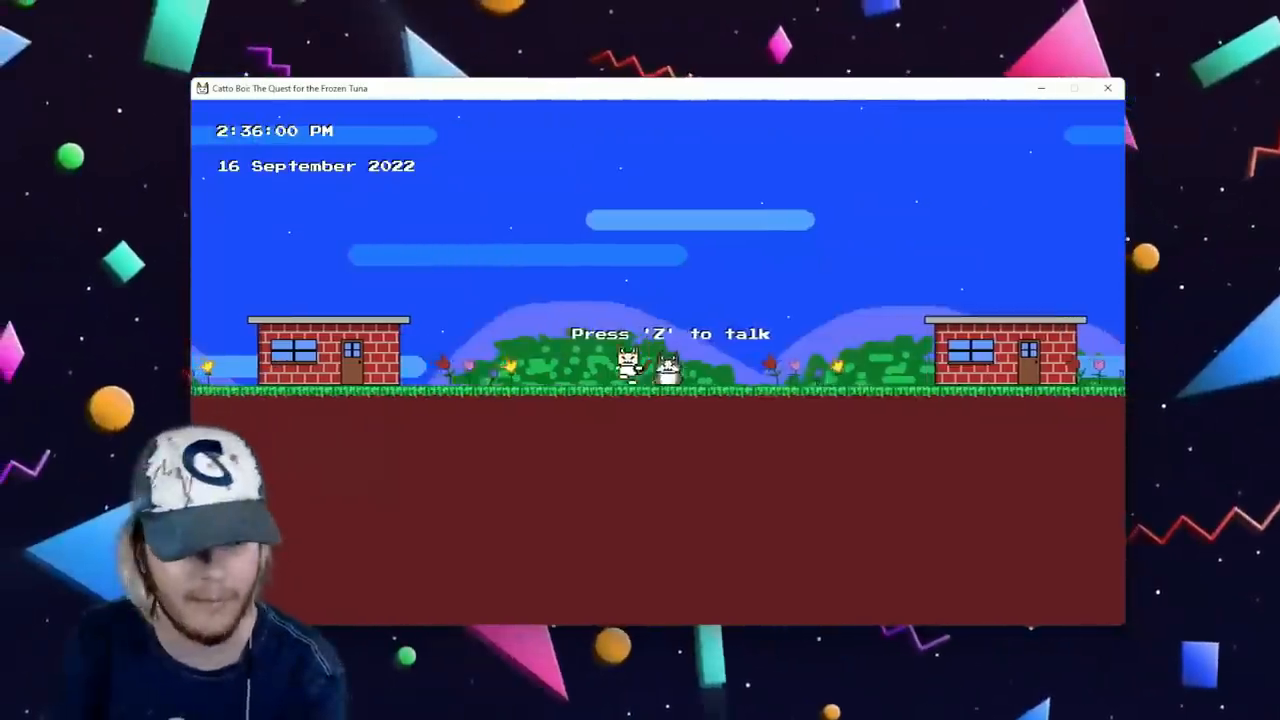
Talk to Big Boi with Z and advance his dialogue about the frozen tuna rumour.
key(z)
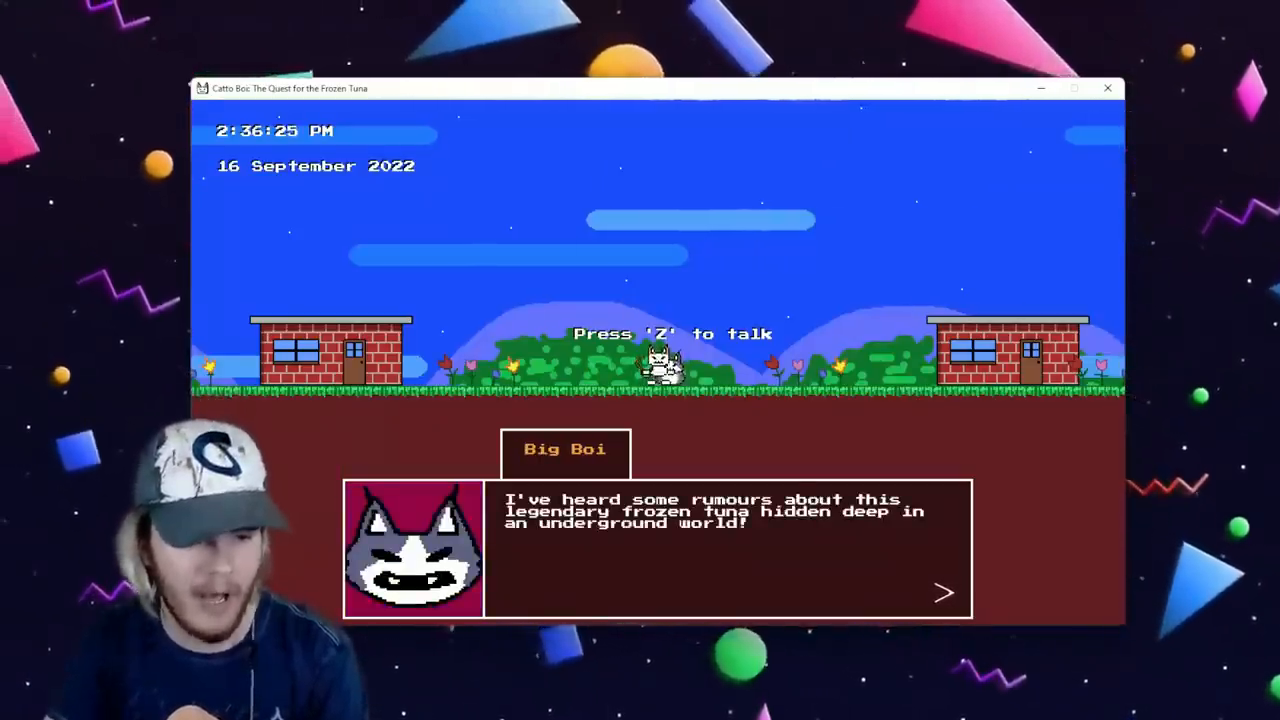
key(z)
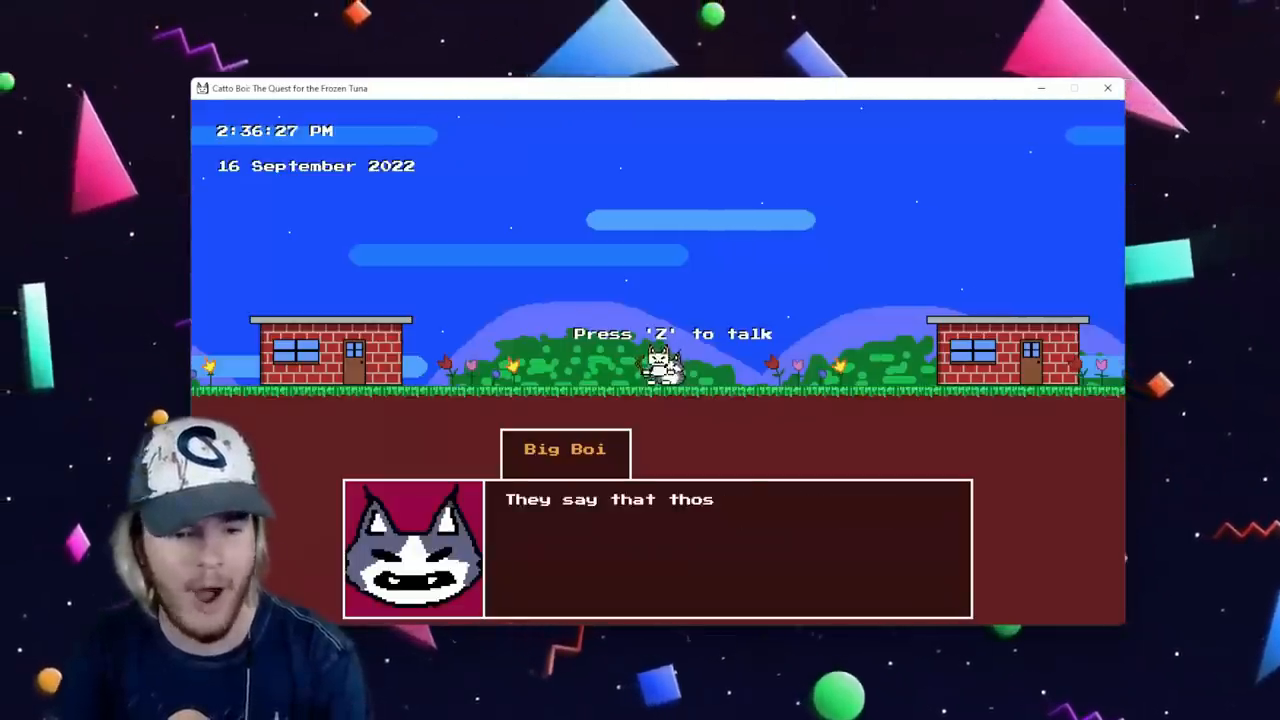
key(z)
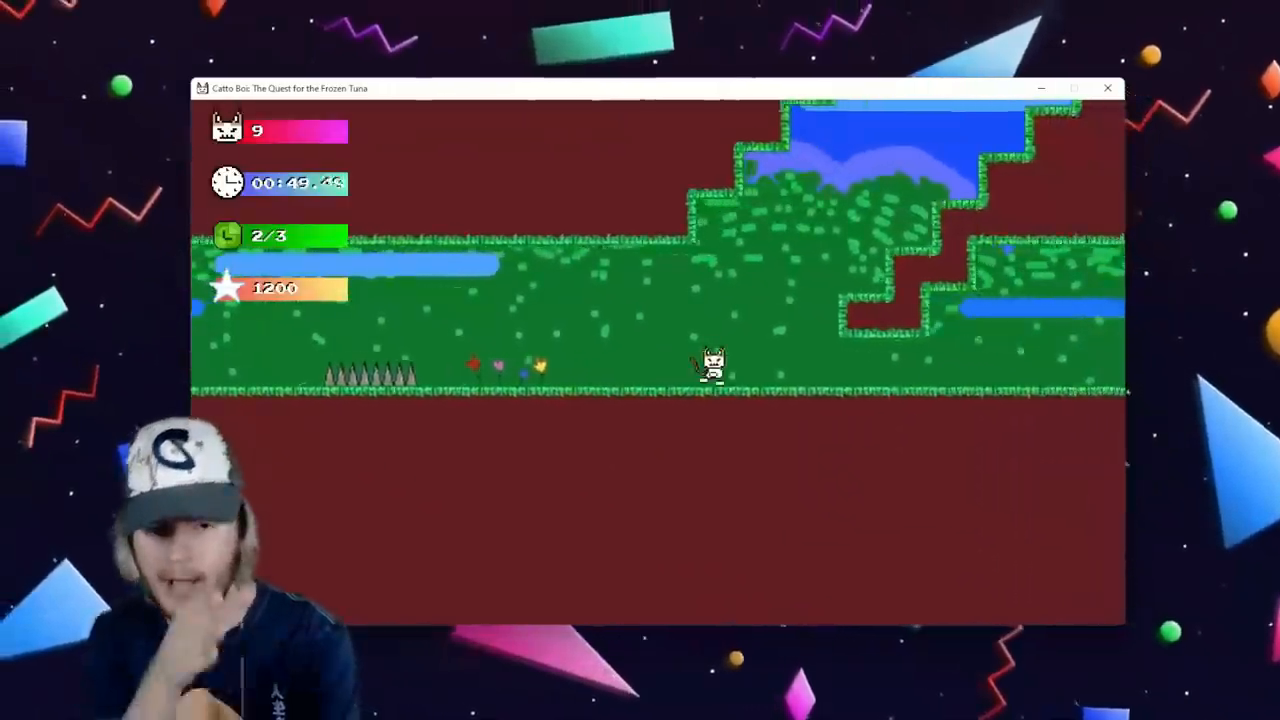
Move right through Level 1 - Sunny Side to reach its score screen.
key(right)
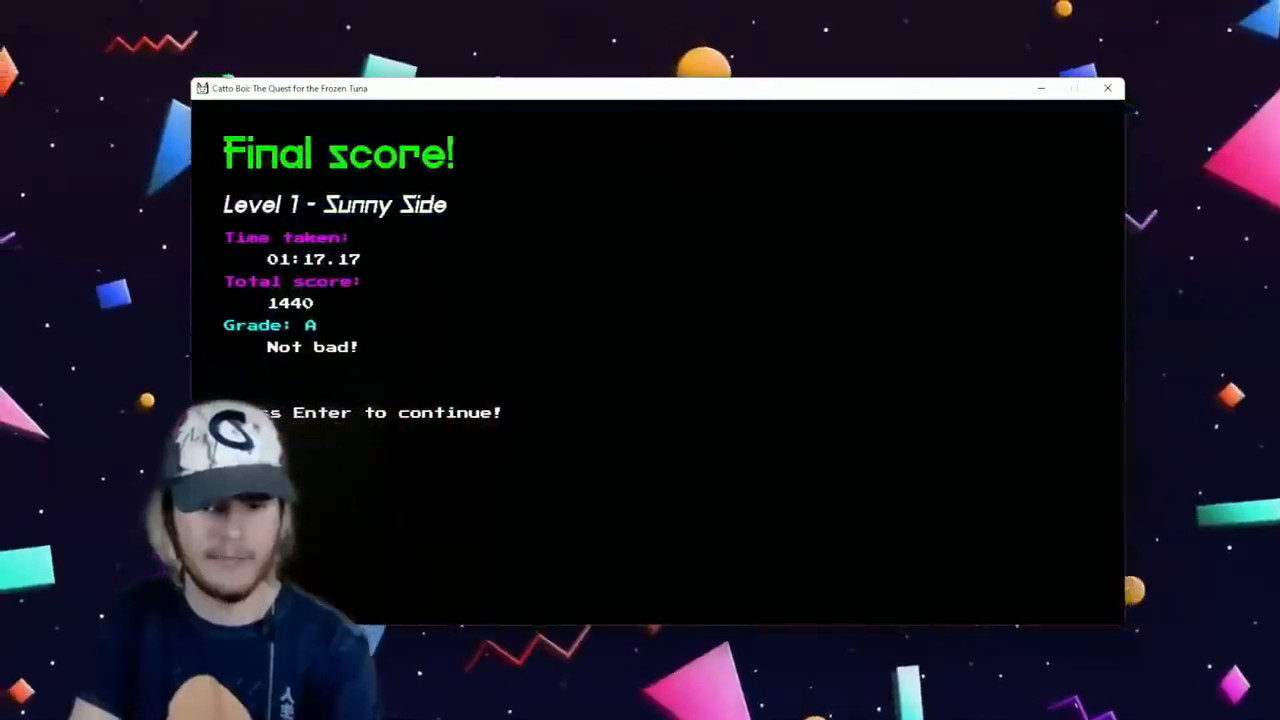
key(Enter)
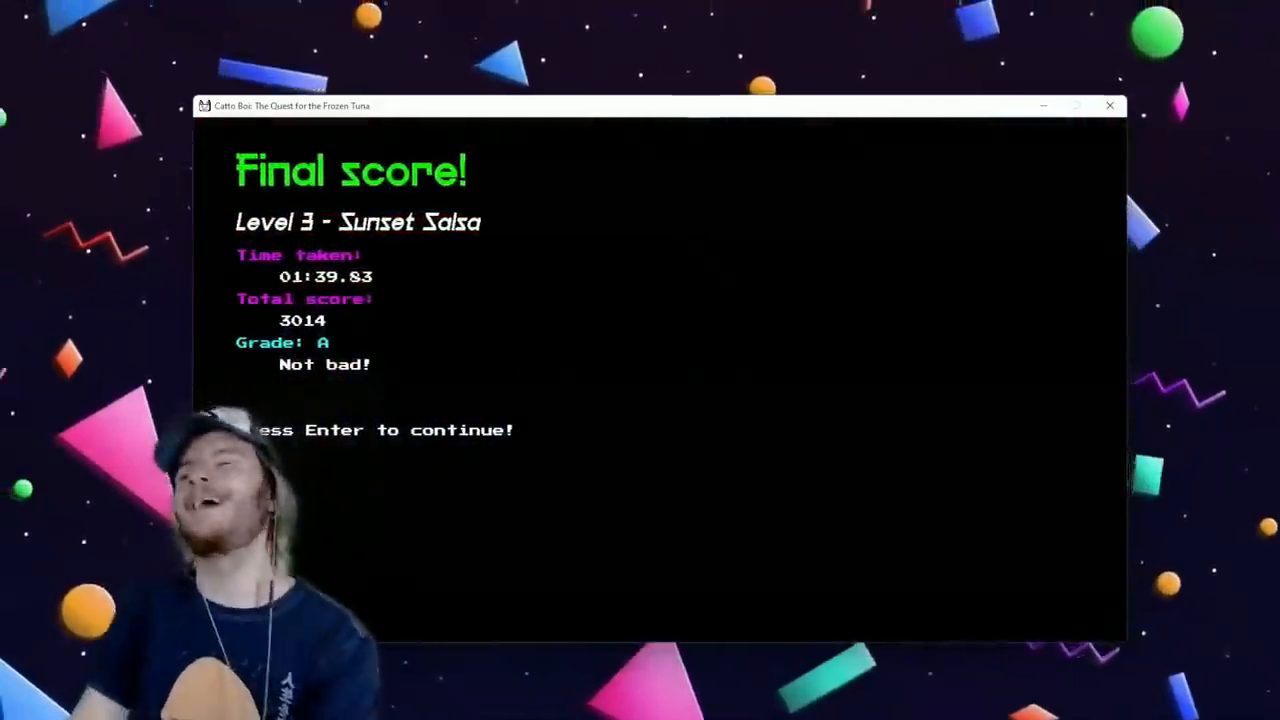
key(enter)
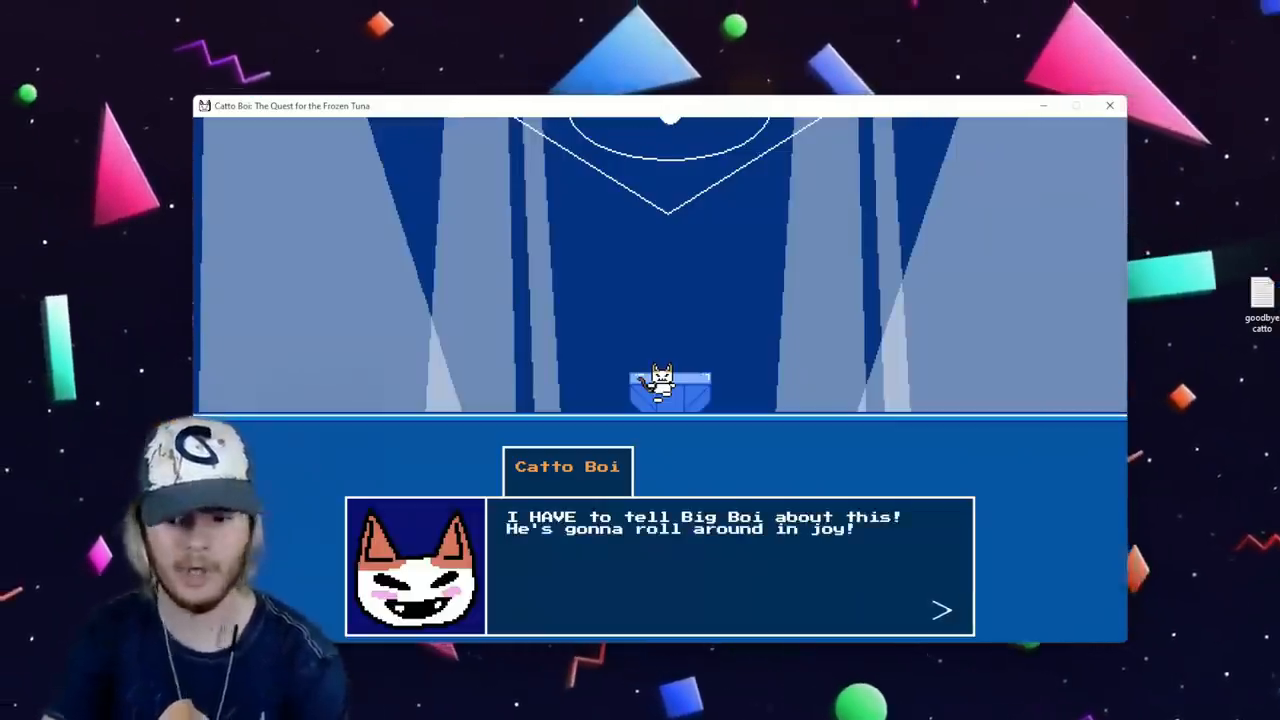
Advance past Catto Boi's line about telling Big Boi.
click(940, 610)
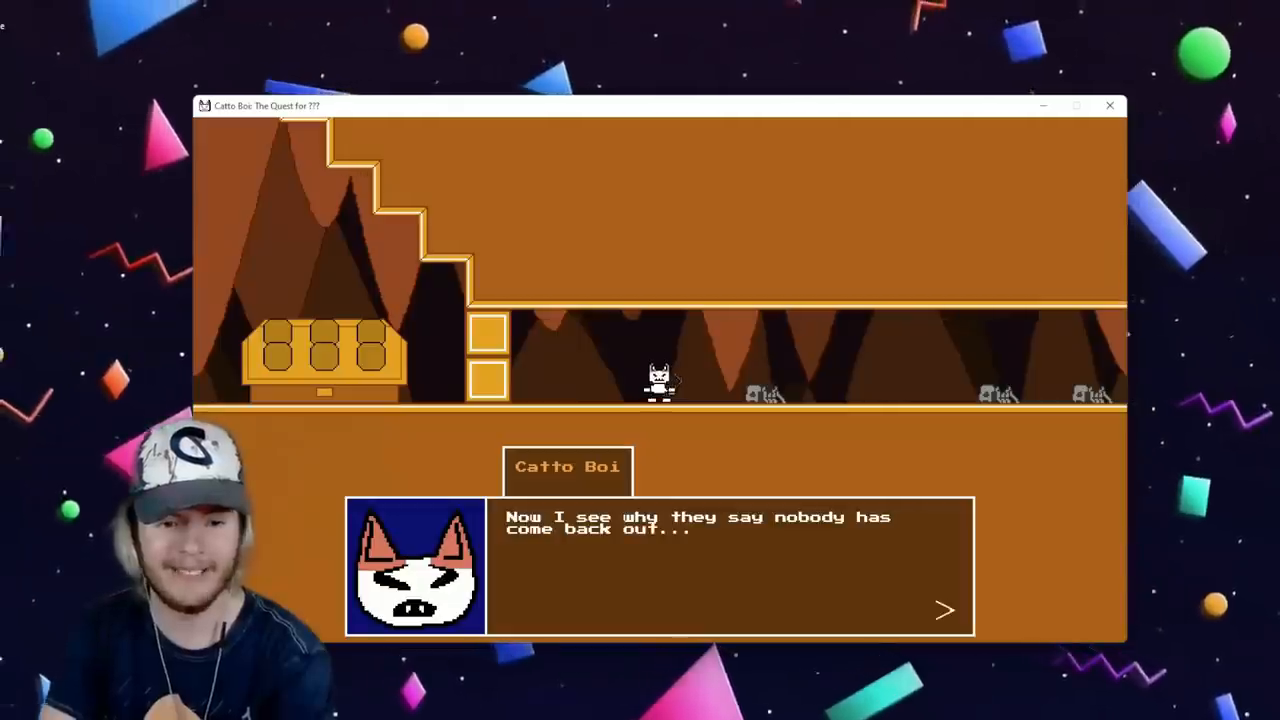
Advance through Catto Boi's cave remarks, including the one about the skeletons.
click(944, 610)
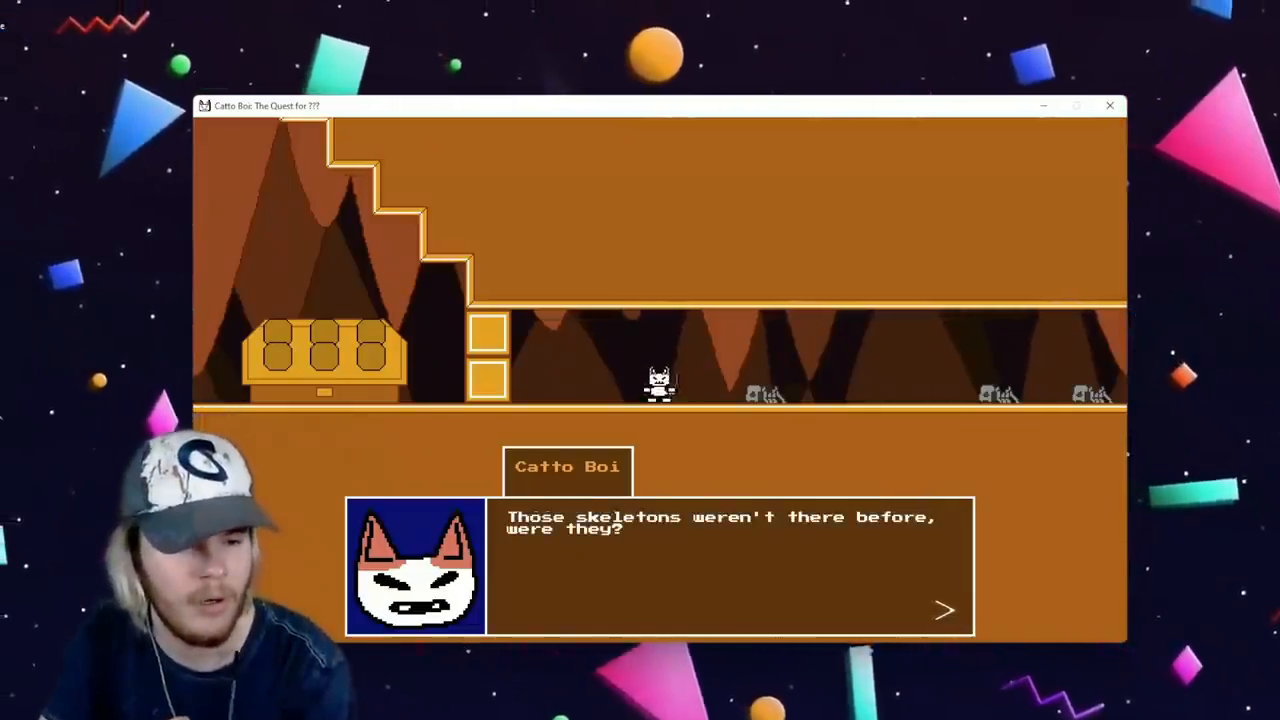
click(944, 610)
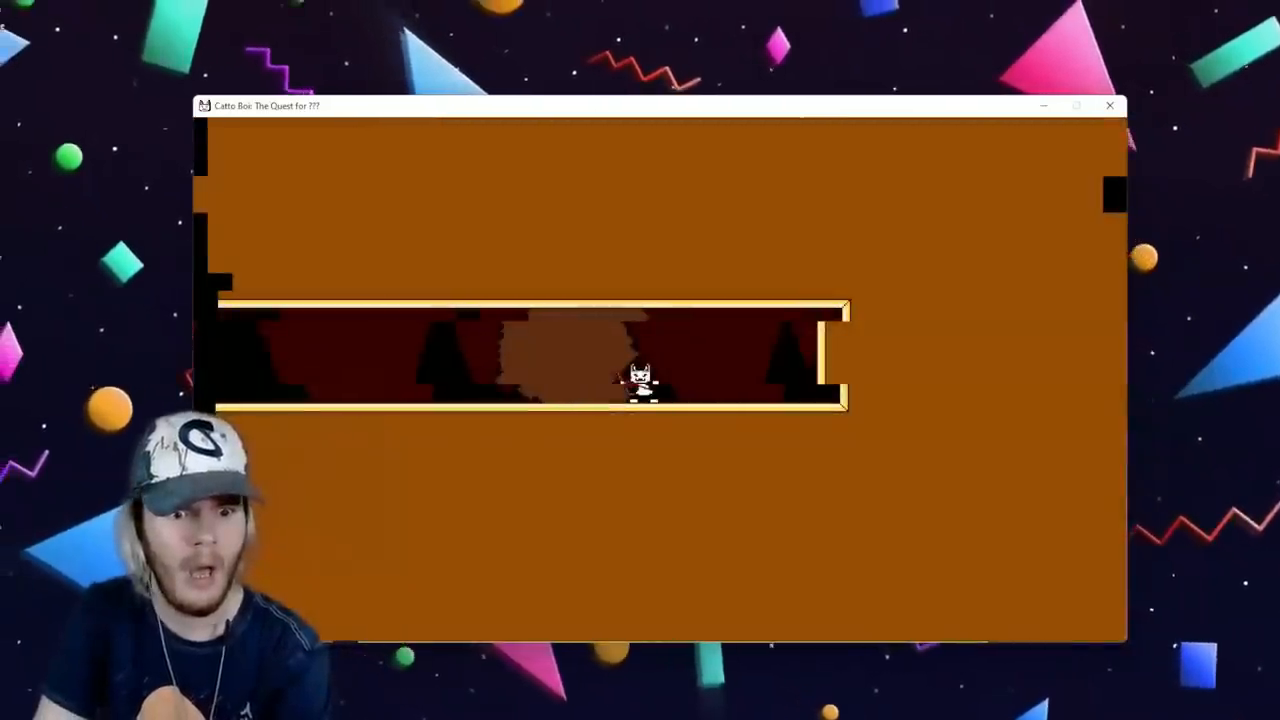
Relaunch the game from its desktop file after the window vanishes.
click(1108, 104)
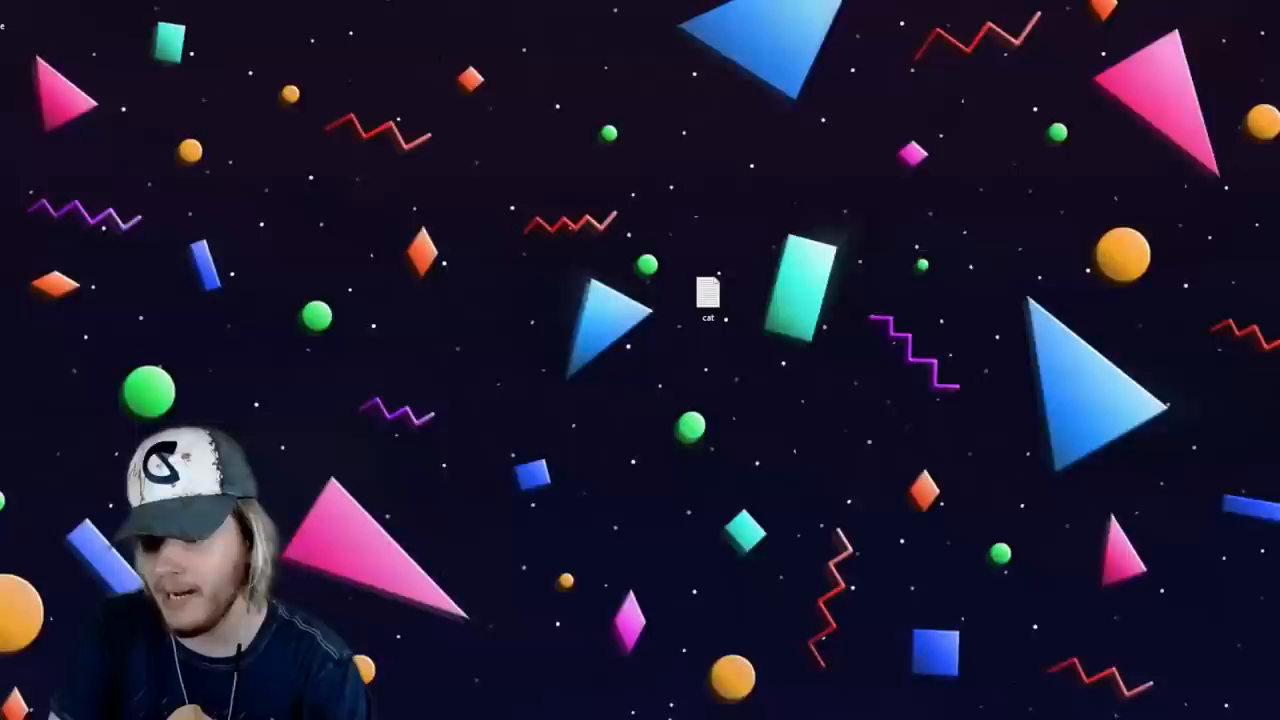
double_click(708, 290)
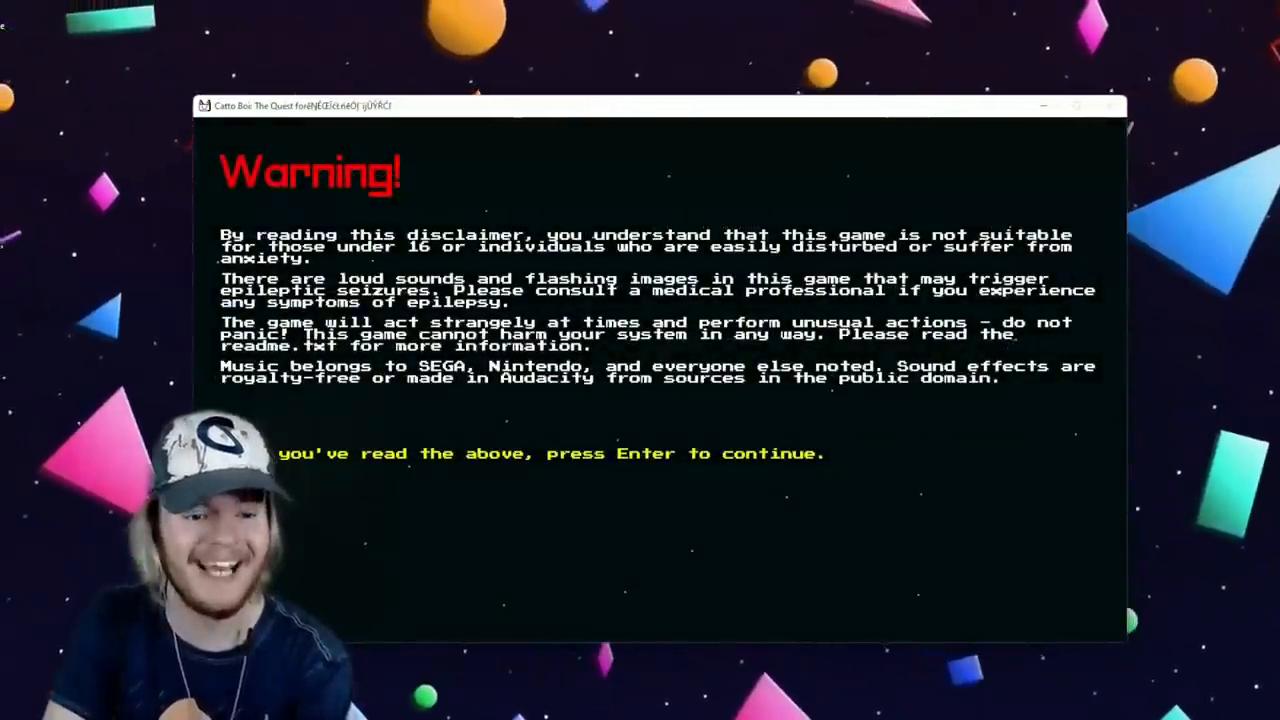
Get past the warning and Catto Boi's yawn and weird dream lines.
key(enter)
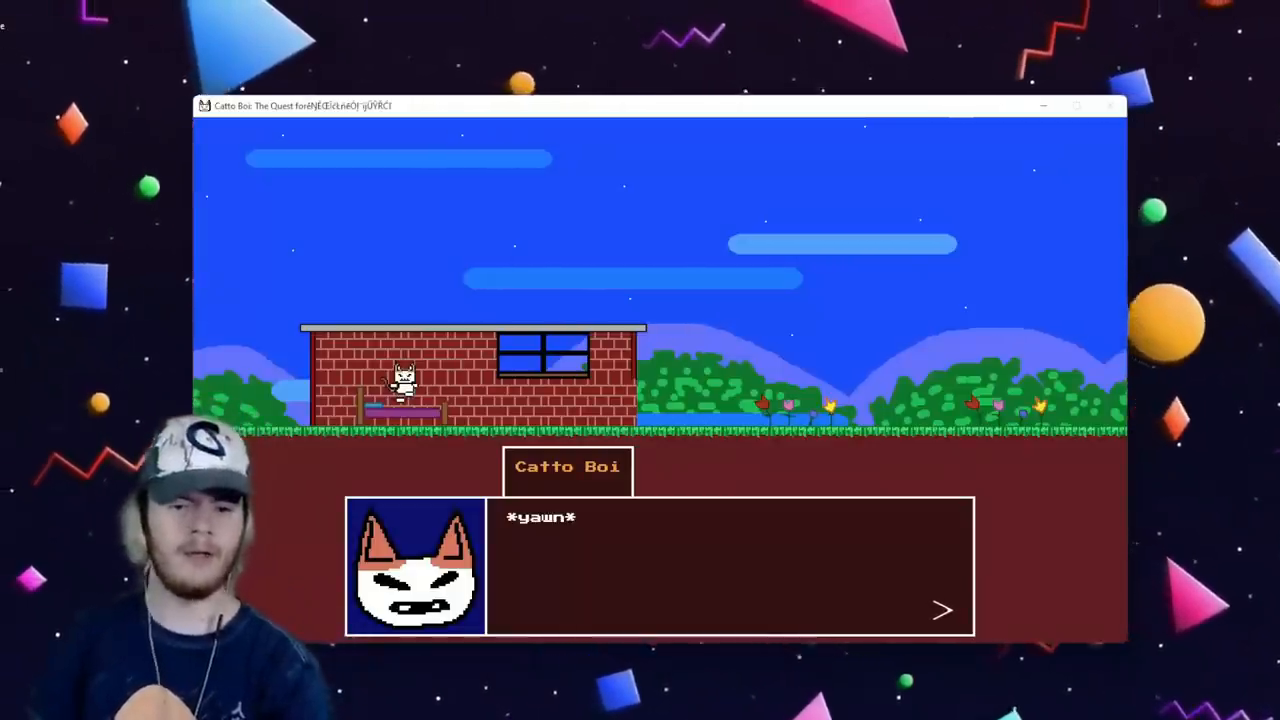
click(940, 610)
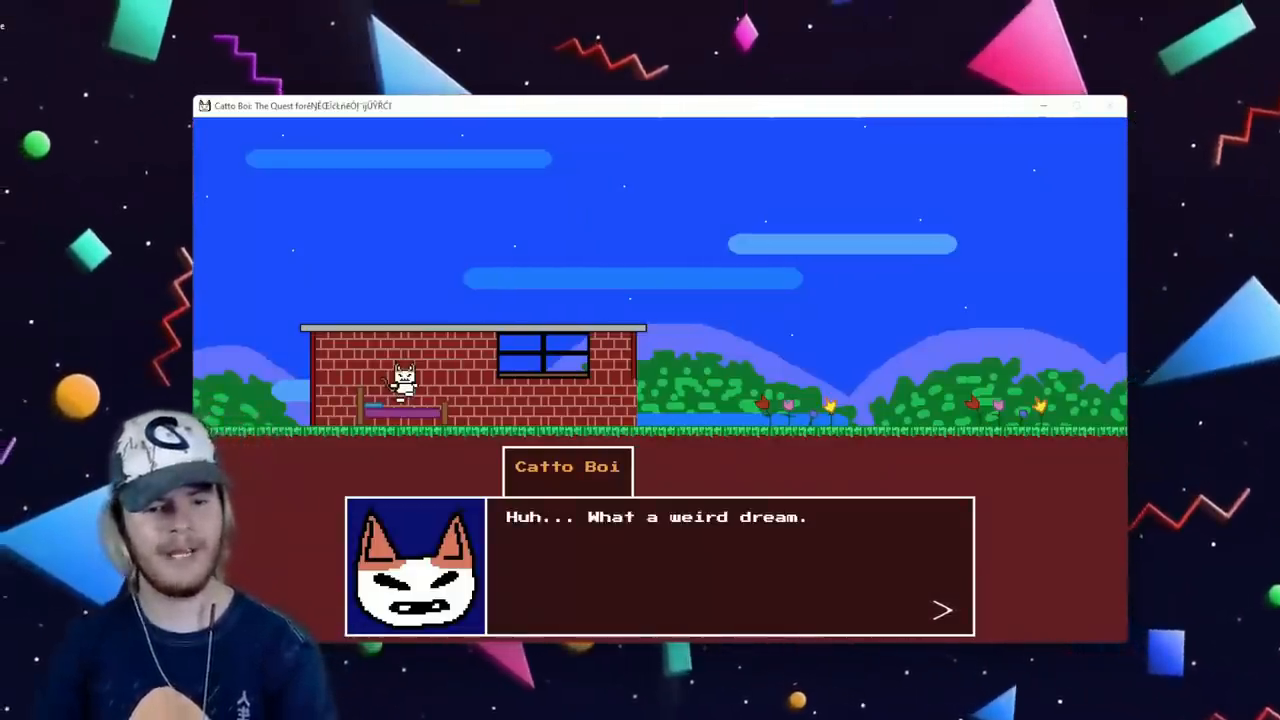
click(940, 610)
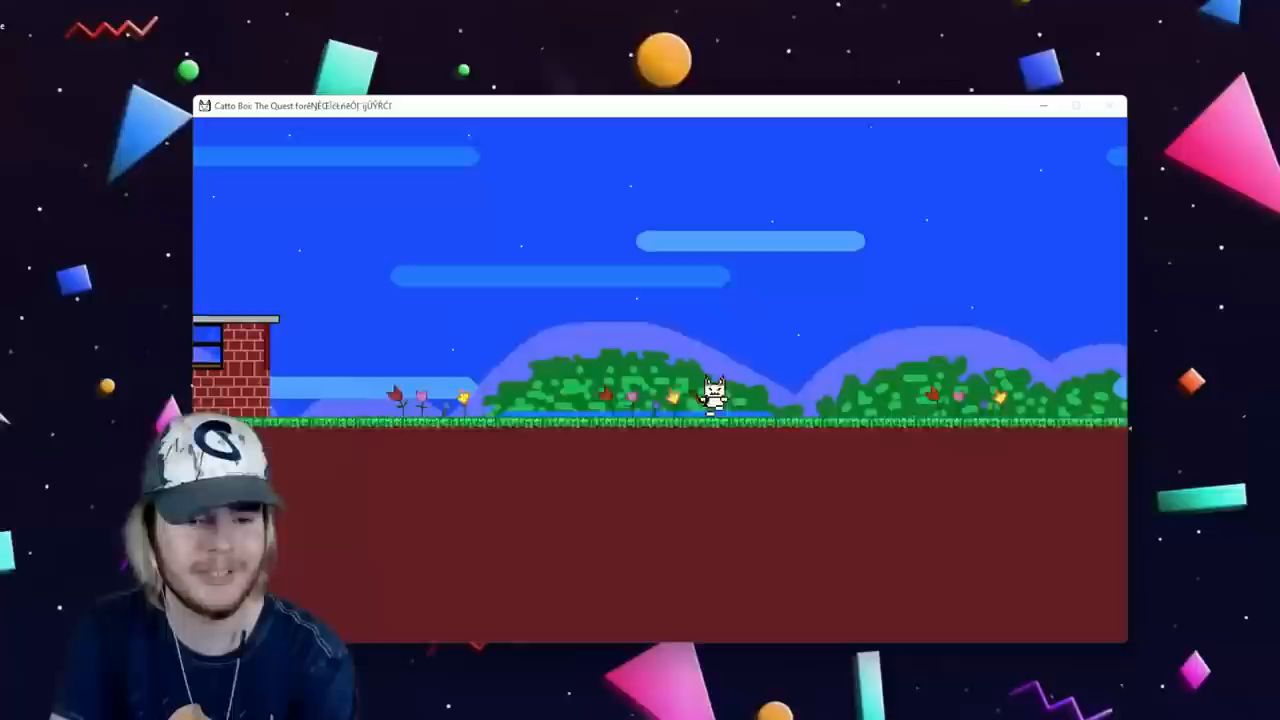
Talk to Big Boi with Z and advance his dialogue until the catto.hook error.
key(z)
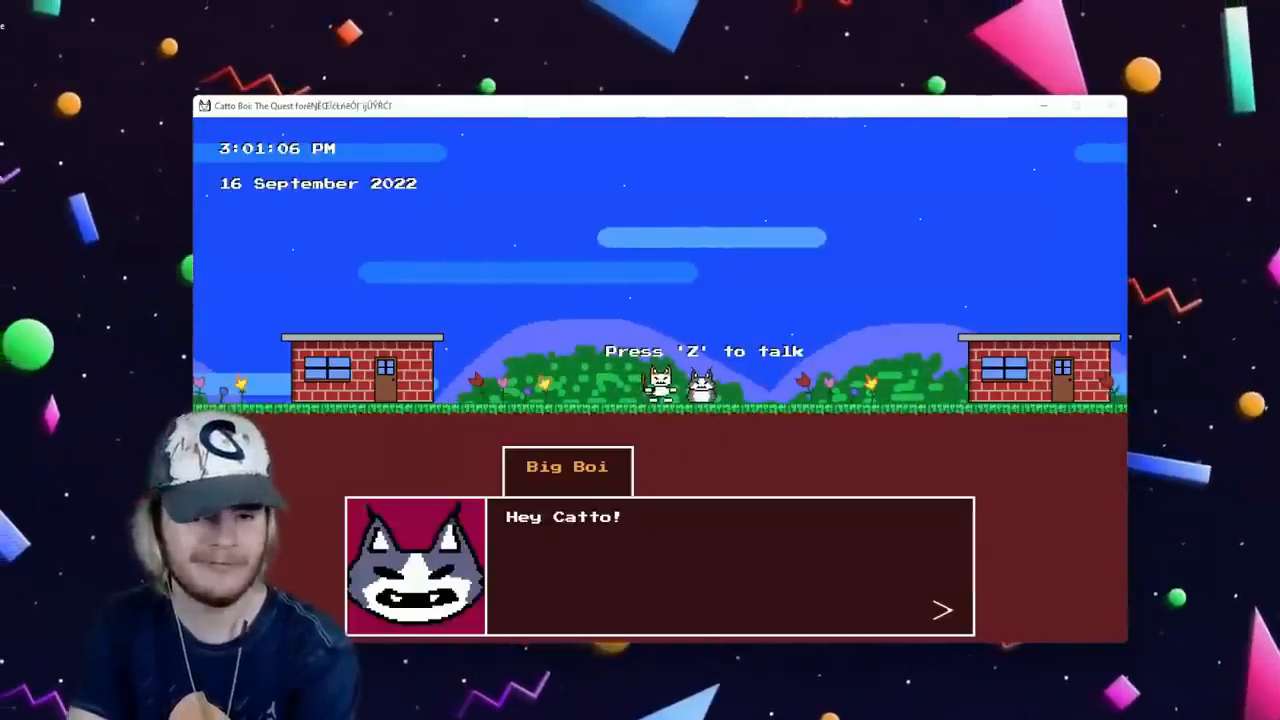
key(z)
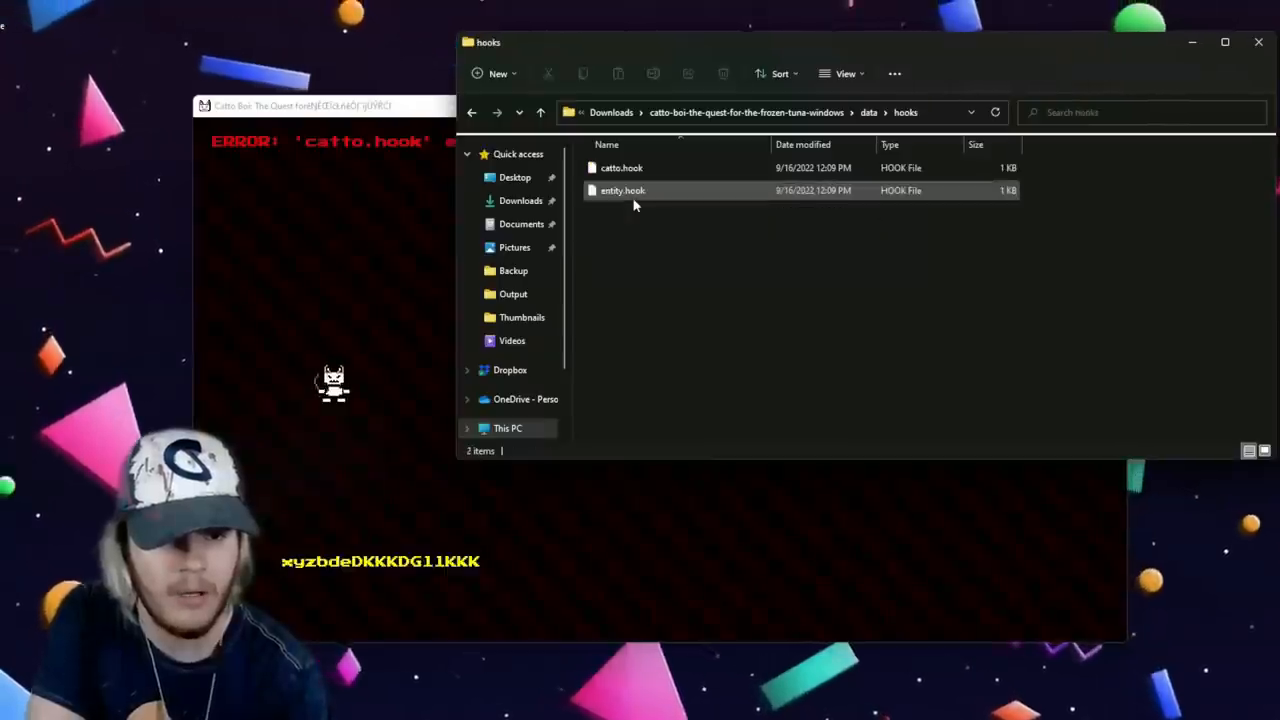
Open entity.hook from the game's data\hooks folder.
double_click(624, 190)
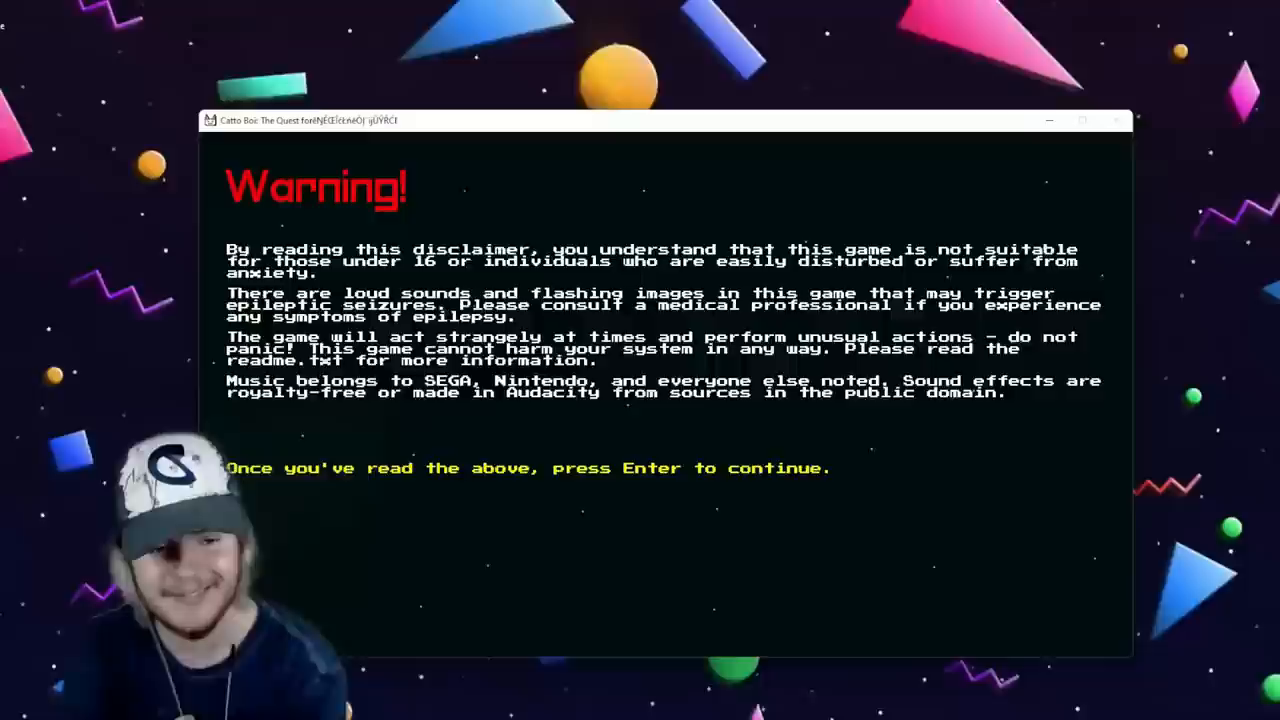
Get past the warning and advance Catto Boi's lines wondering whether he was here before.
key(enter)
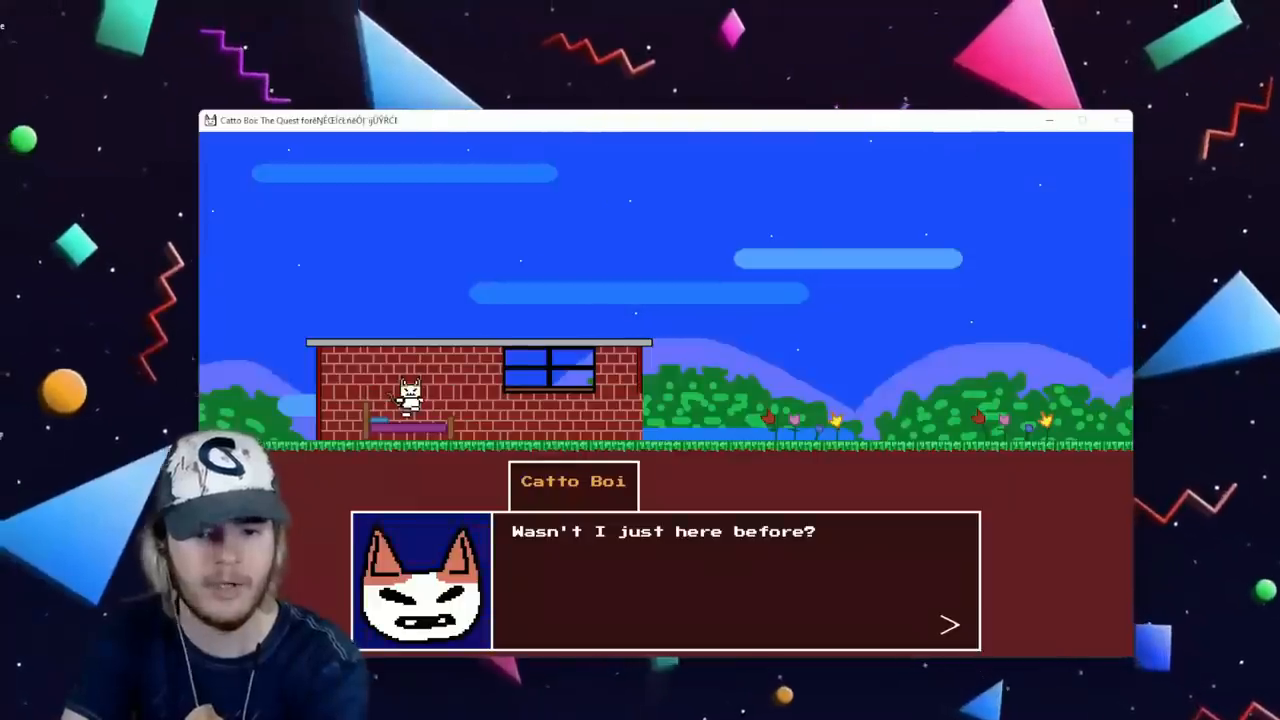
click(948, 624)
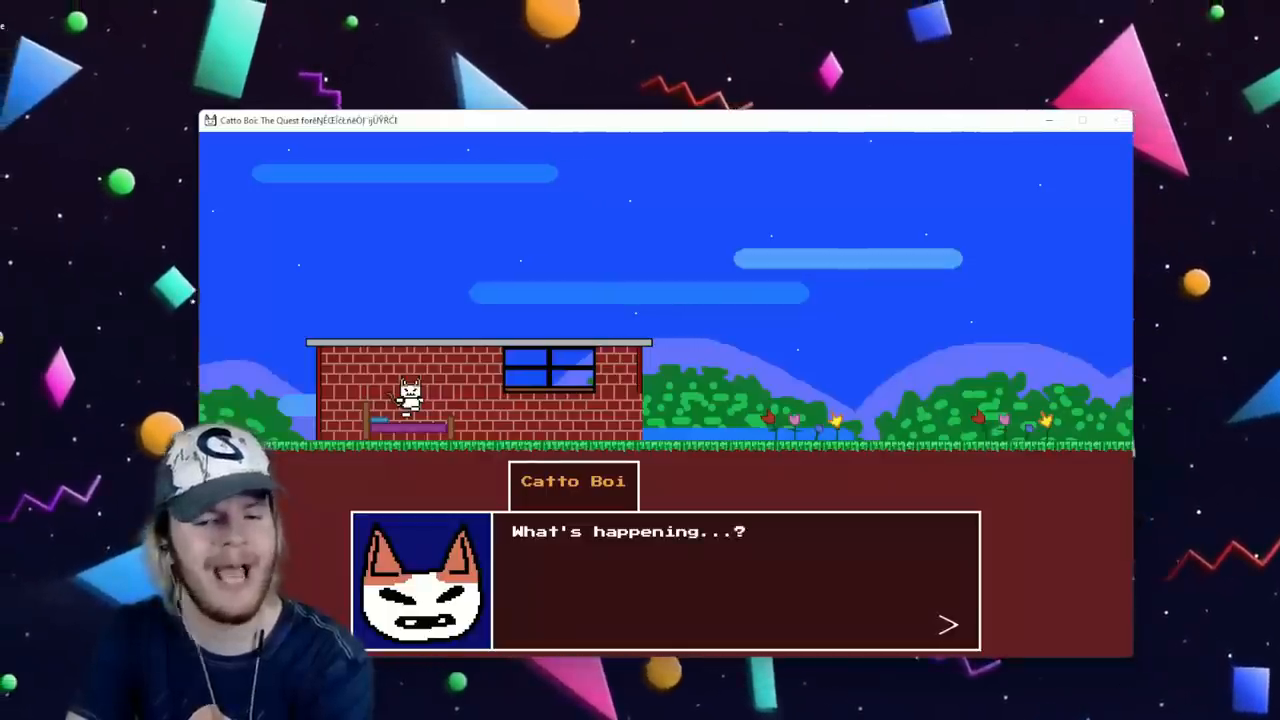
click(948, 624)
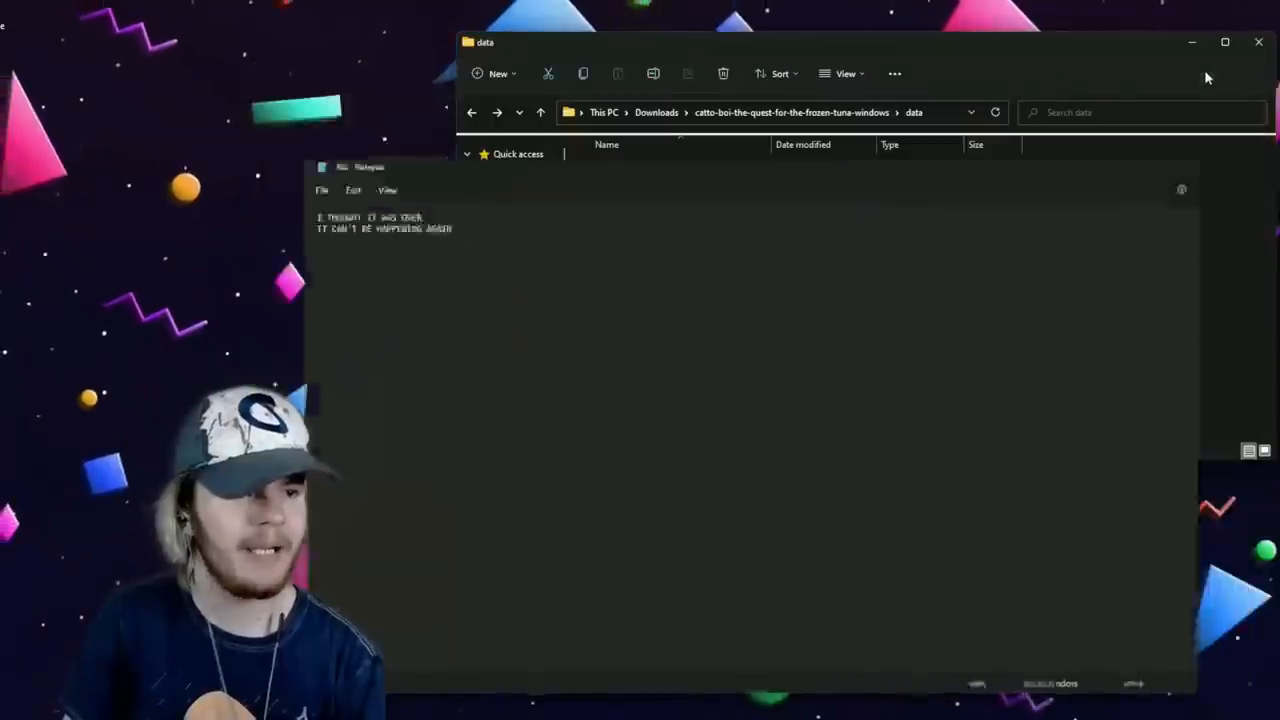
Dismiss the cryptic Notepad note and return to the game.
click(472, 112)
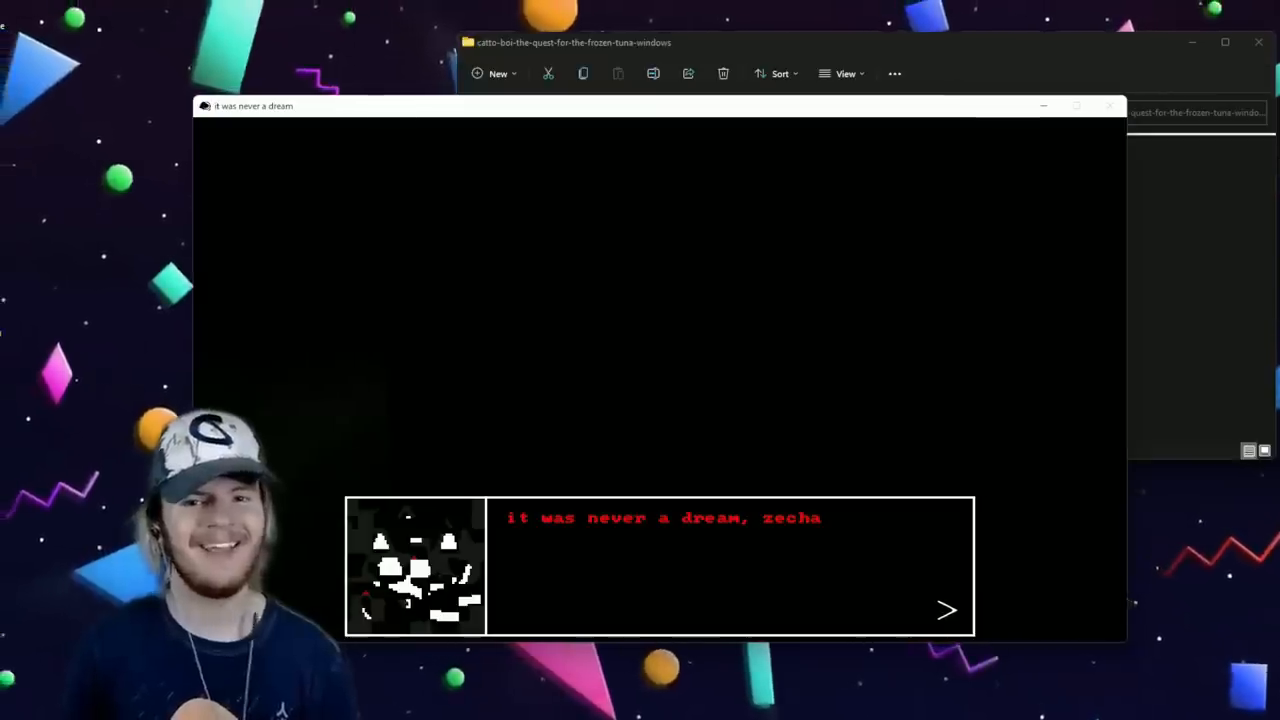
Advance the 'it was never a dream' dialogue, endure the glitched level, and acknowledge the fatal error.
click(944, 610)
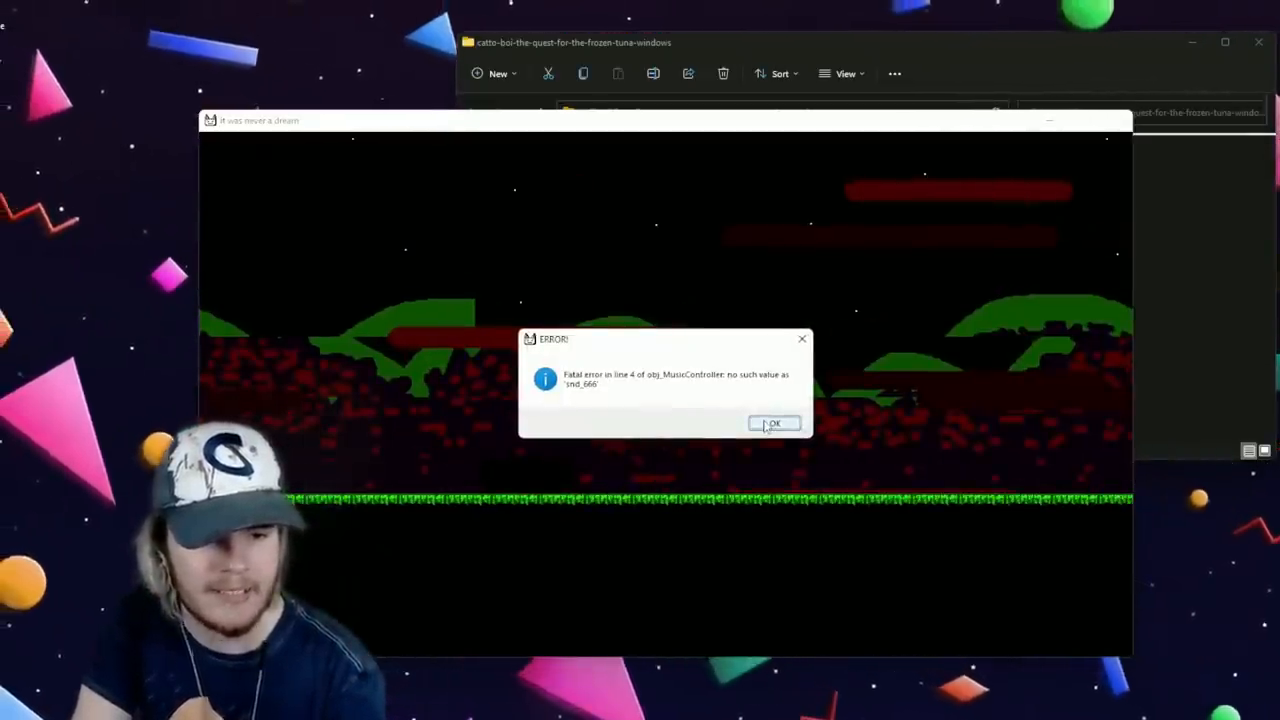
click(774, 424)
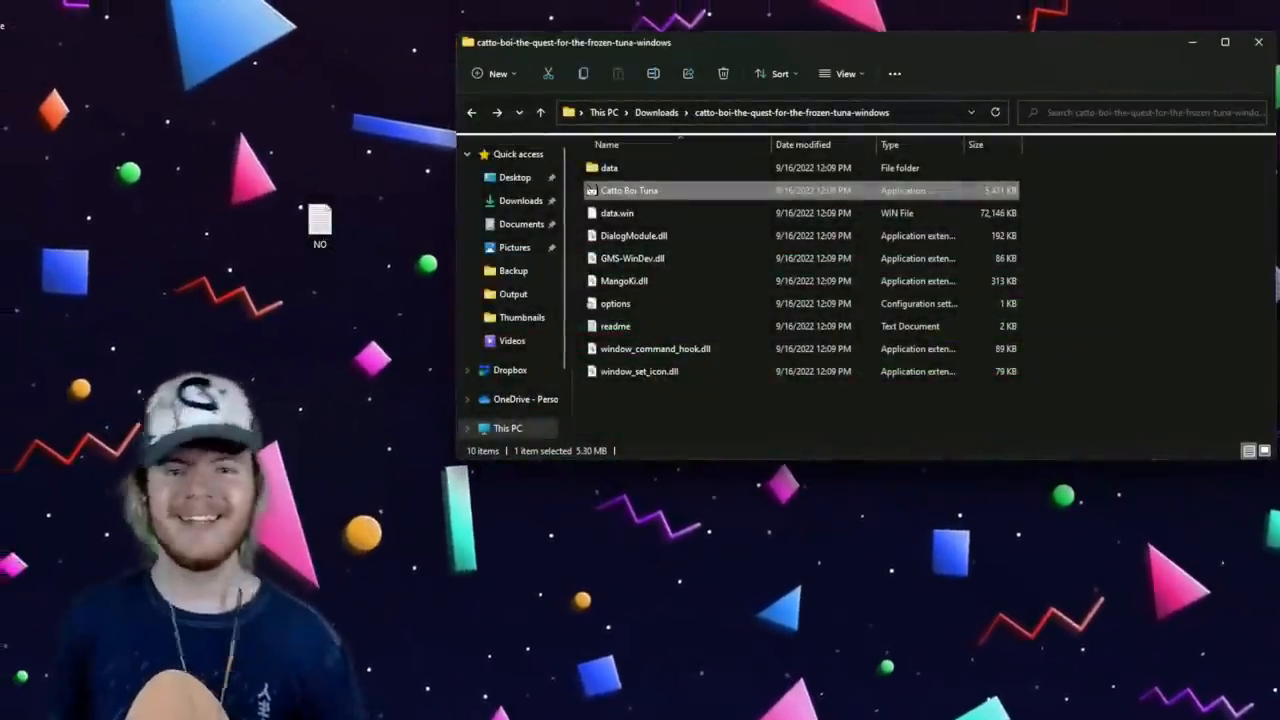
Launch the Catto Boi Tuna application twice from the catto-boi-the-quest-for-the-frozen-tuna-windows folder.
double_click(628, 190)
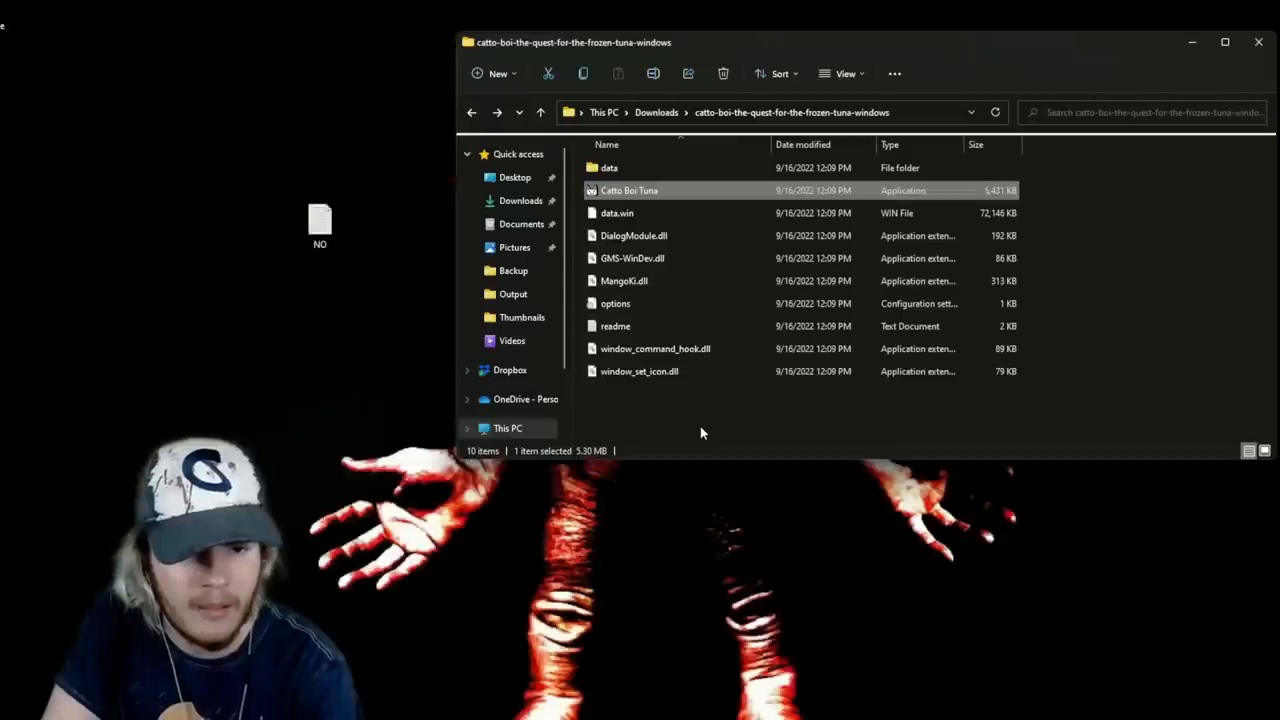
double_click(628, 190)
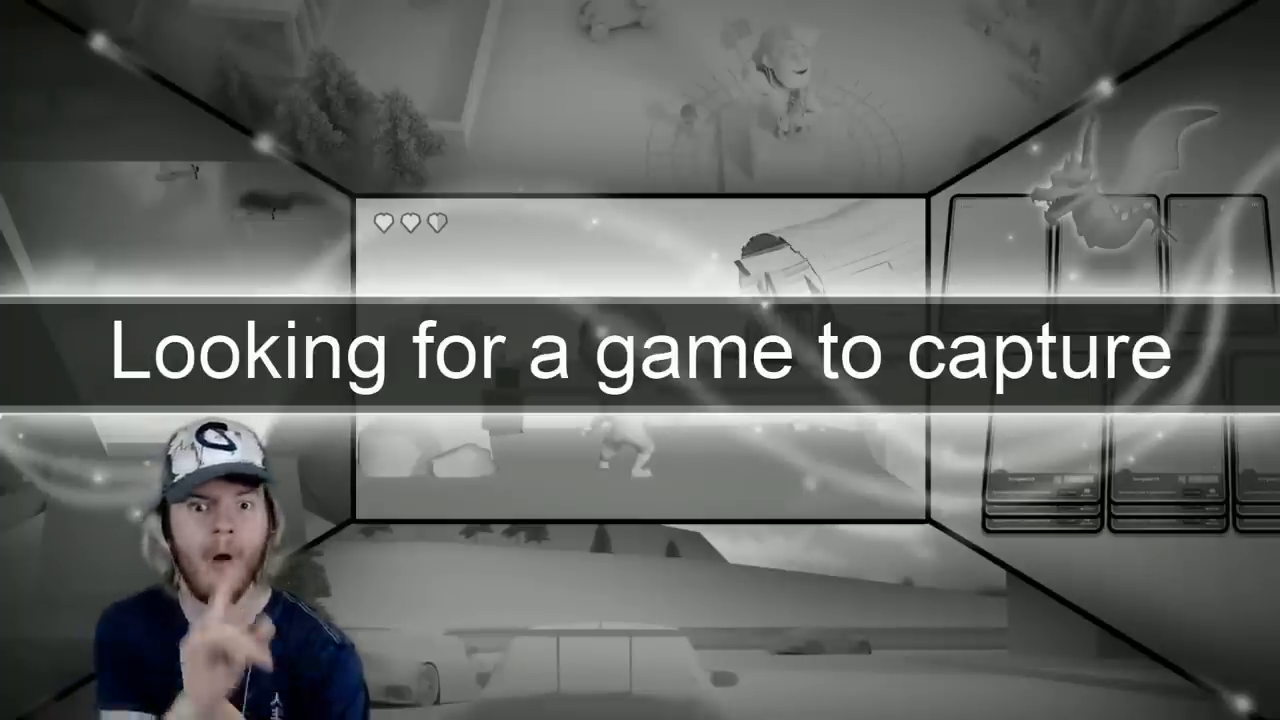
Let the note spell out 'YOU ARE NEXT' followed by 'hey man secondof all'.
text(YOU ARE NE)
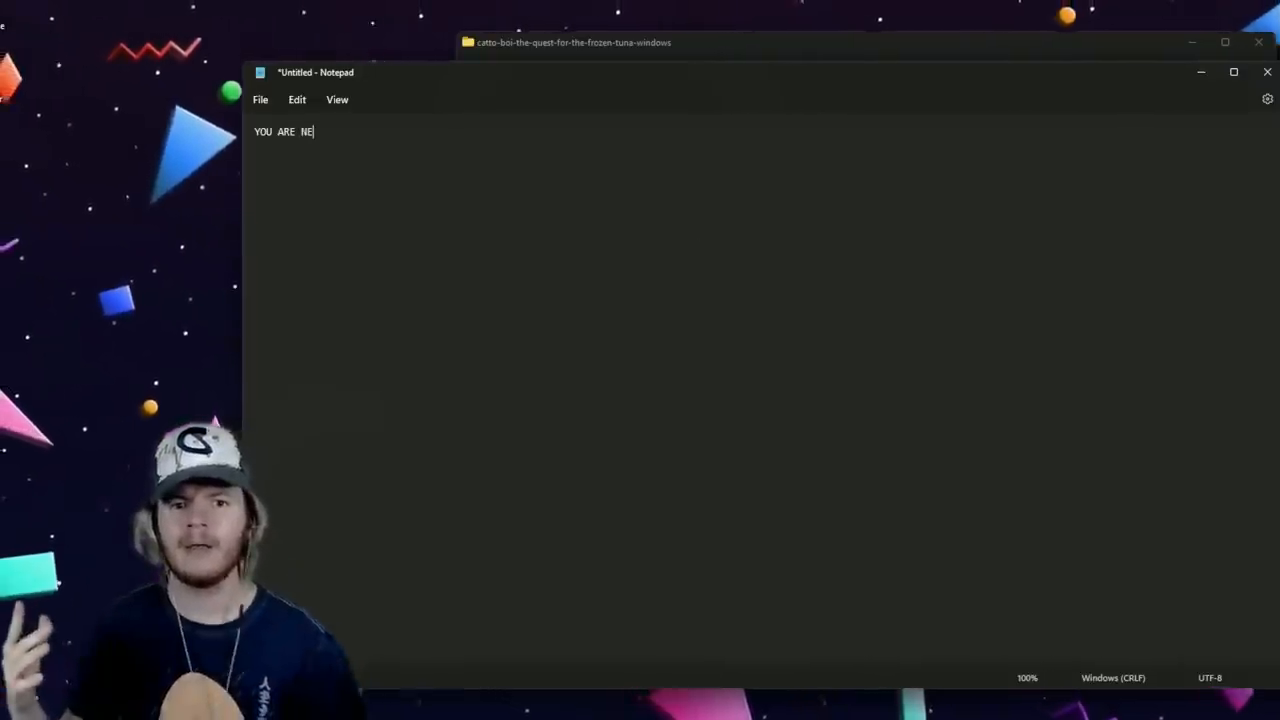
text(XT)
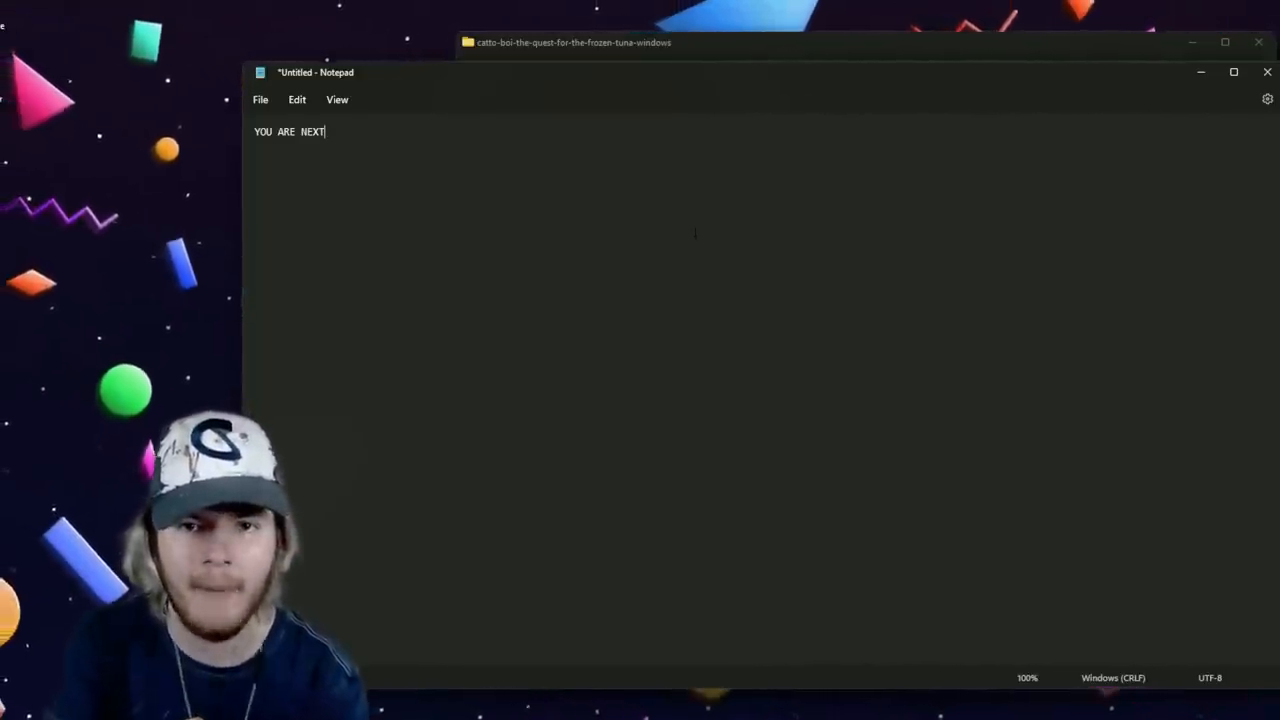
text(hey man secondof all)
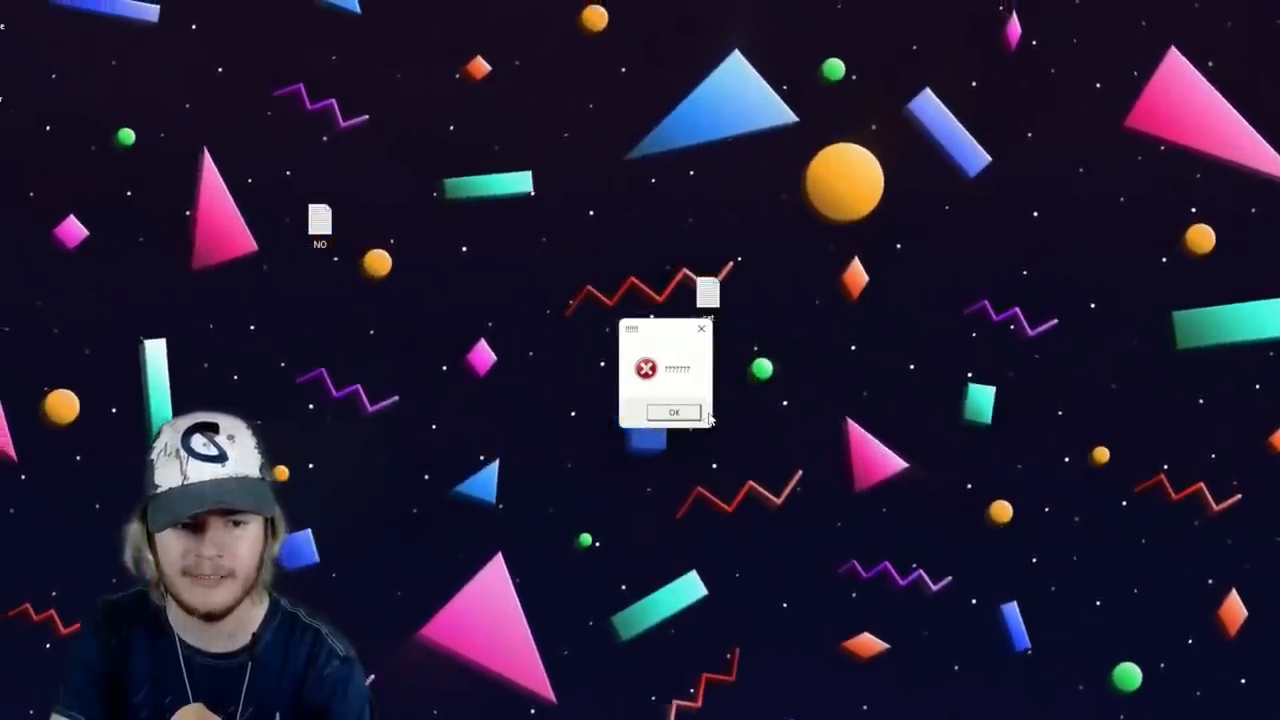
Acknowledge the first error pop-up and the 'you will die' pop-up.
click(672, 412)
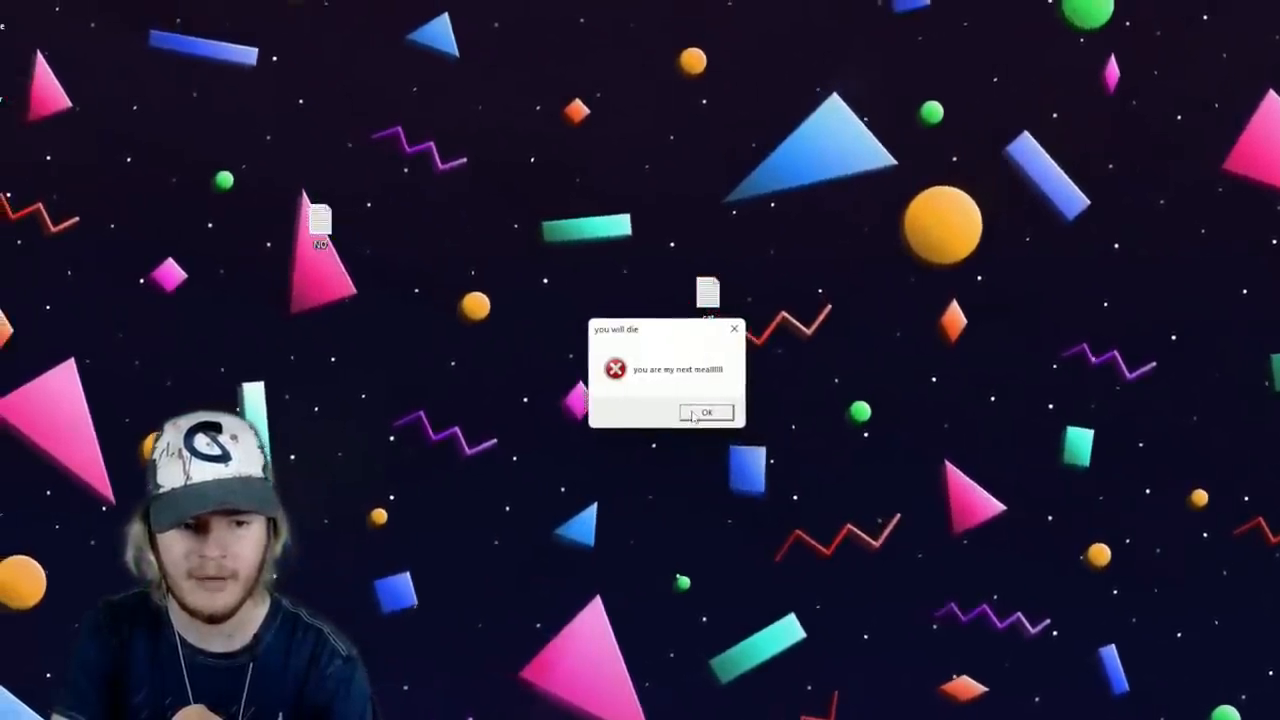
click(704, 412)
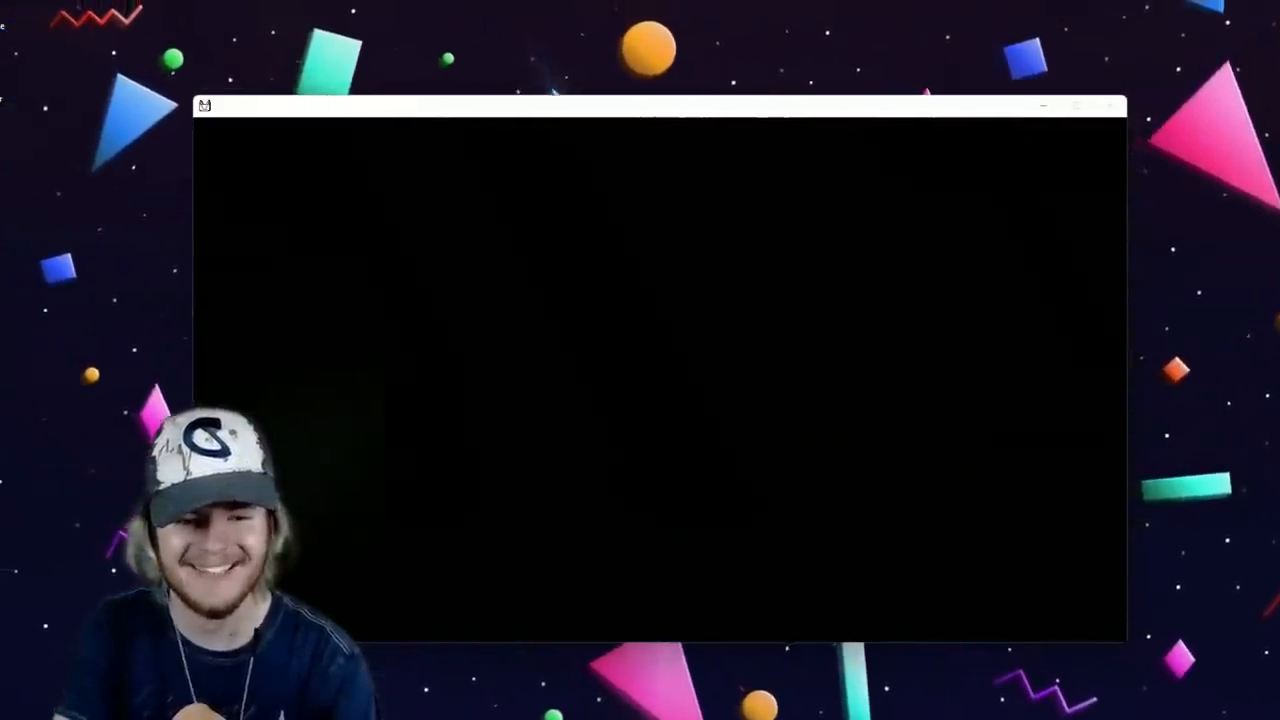